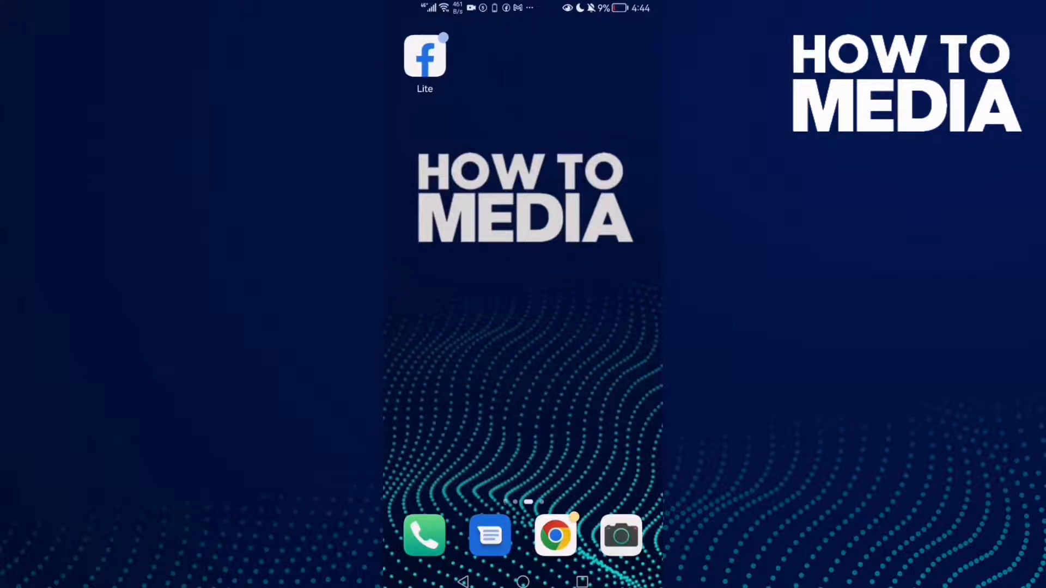
# Launch Facebook Lite and reach one of your Pages through Menu > Pages.
pyautogui.click(425, 57)
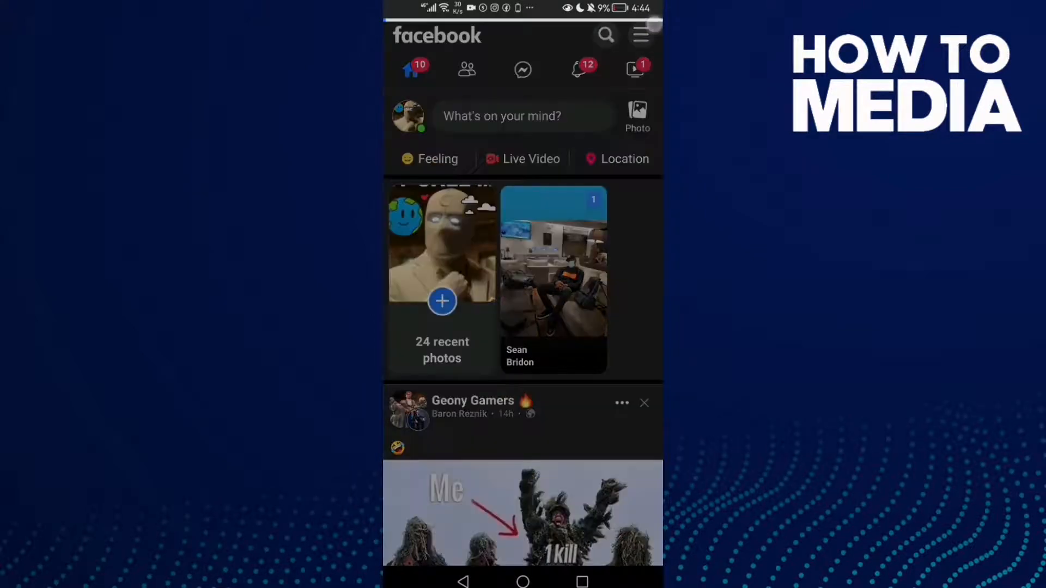
pyautogui.click(641, 35)
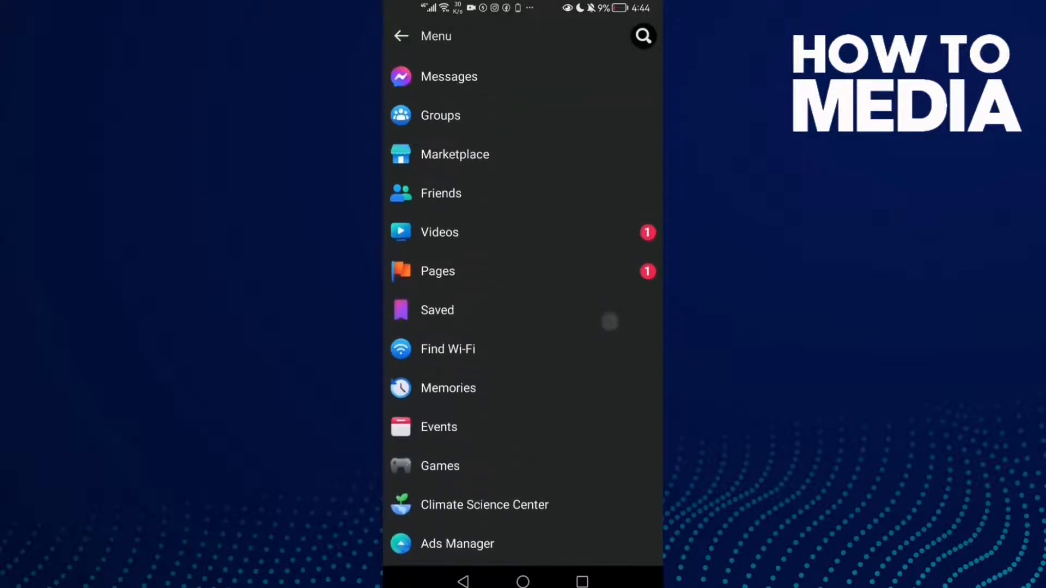
pyautogui.click(438, 271)
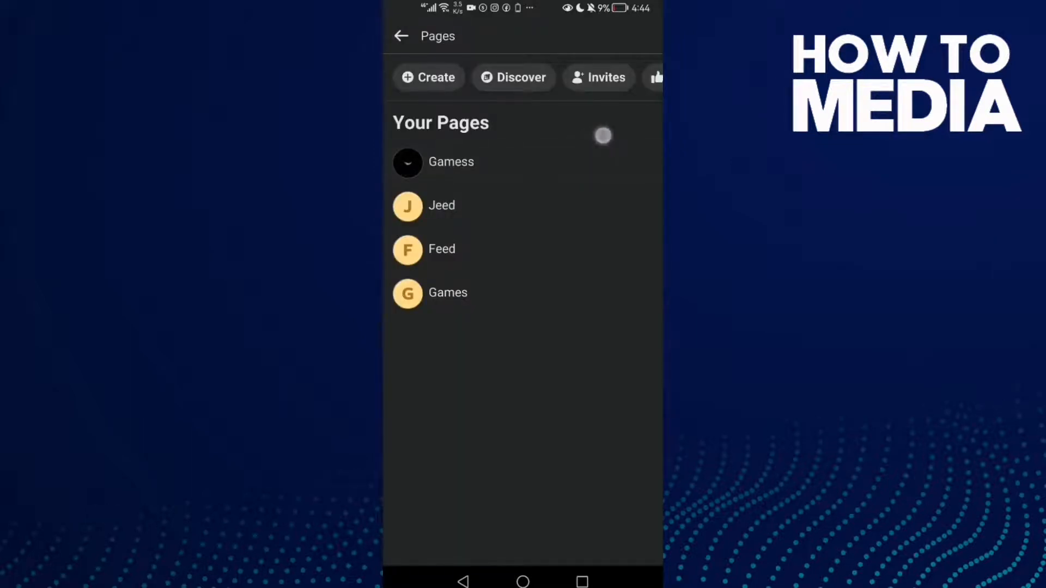
pyautogui.click(451, 161)
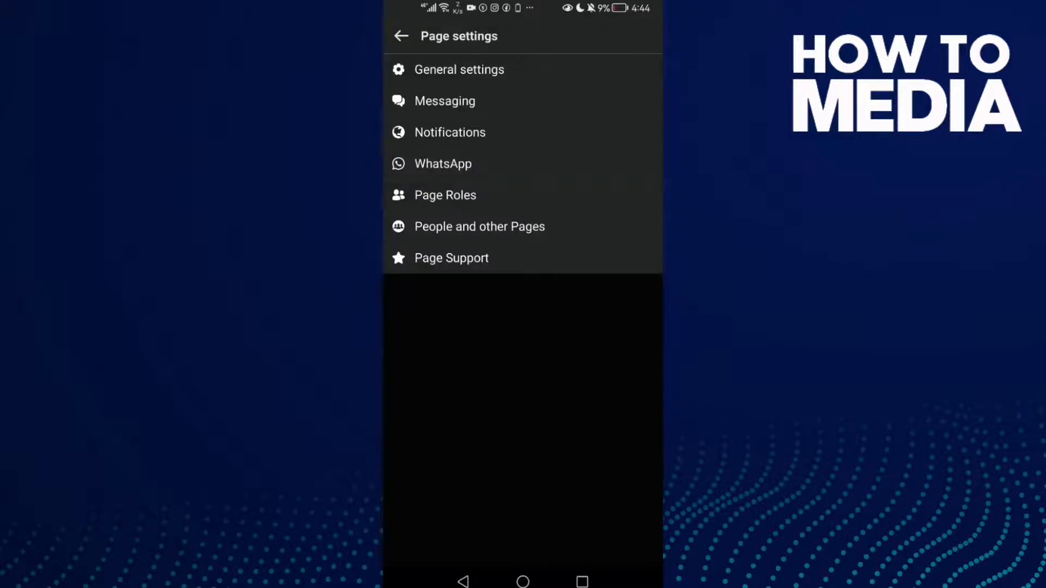
# Reach the Page's Connect WhatsApp to Facebook form with the number field active.
pyautogui.click(442, 164)
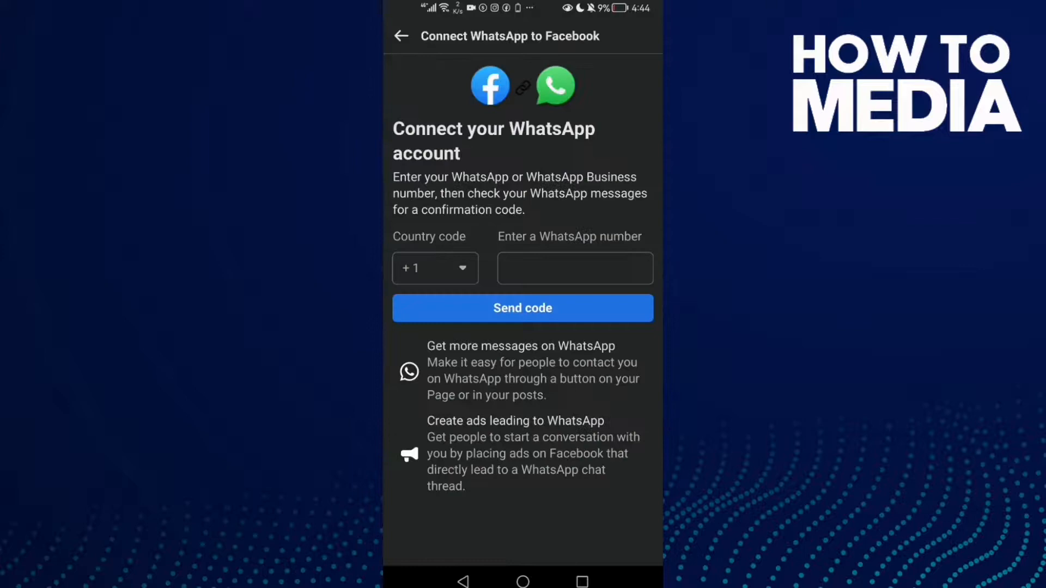
pyautogui.click(575, 268)
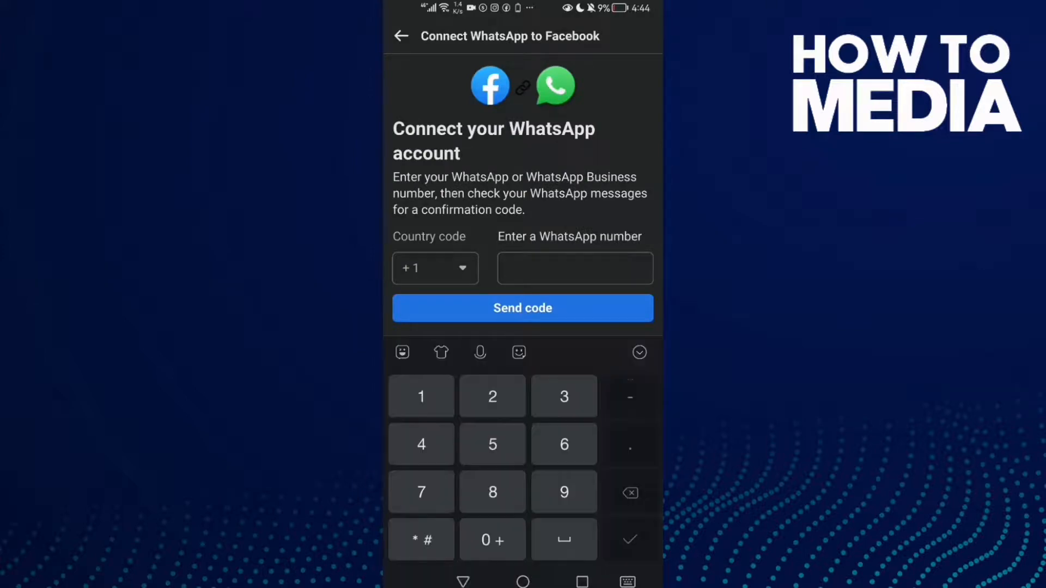